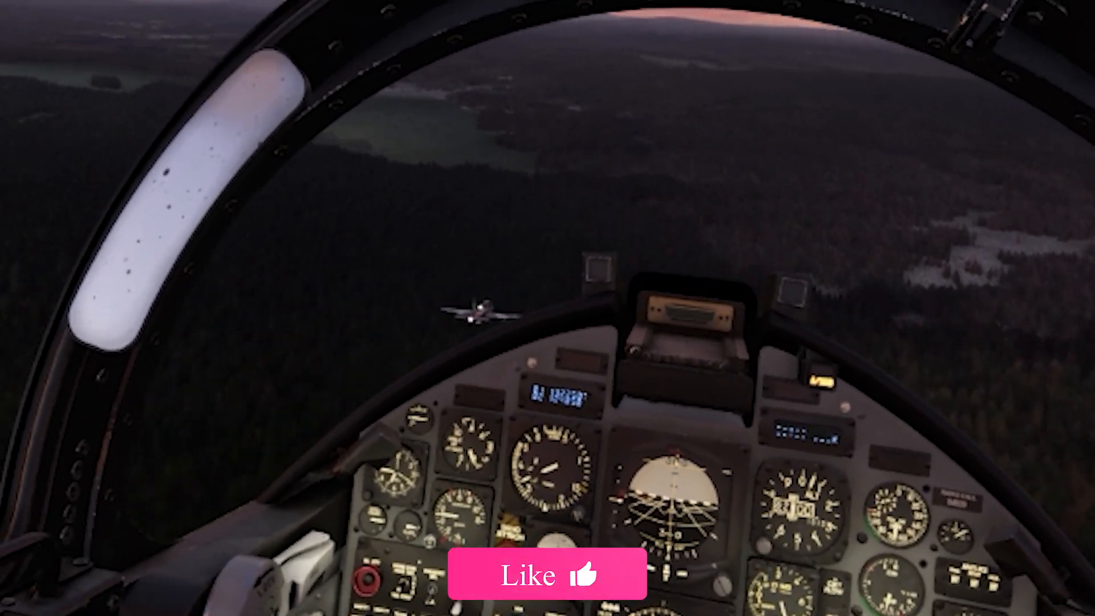
Switch from the cockpit flight to Microsoft Flight Simulator's page in the Steam library.
left_click(546, 577)
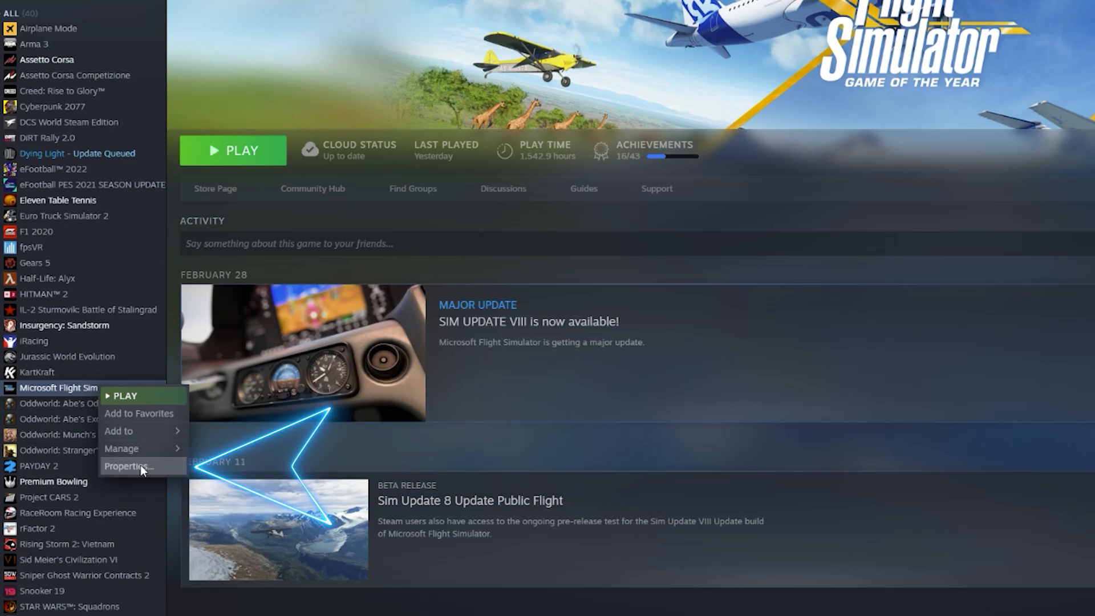
Open Flight Simulator's Steam Properties, where the launch option is -FastLaunch.
left_click(130, 467)
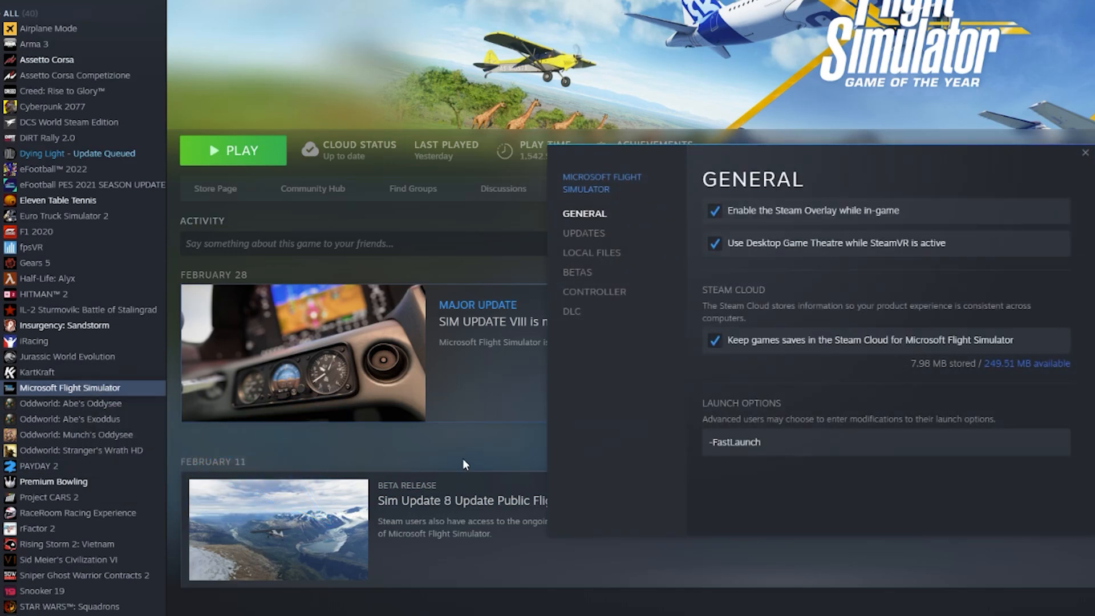
mouse_move(628, 219)
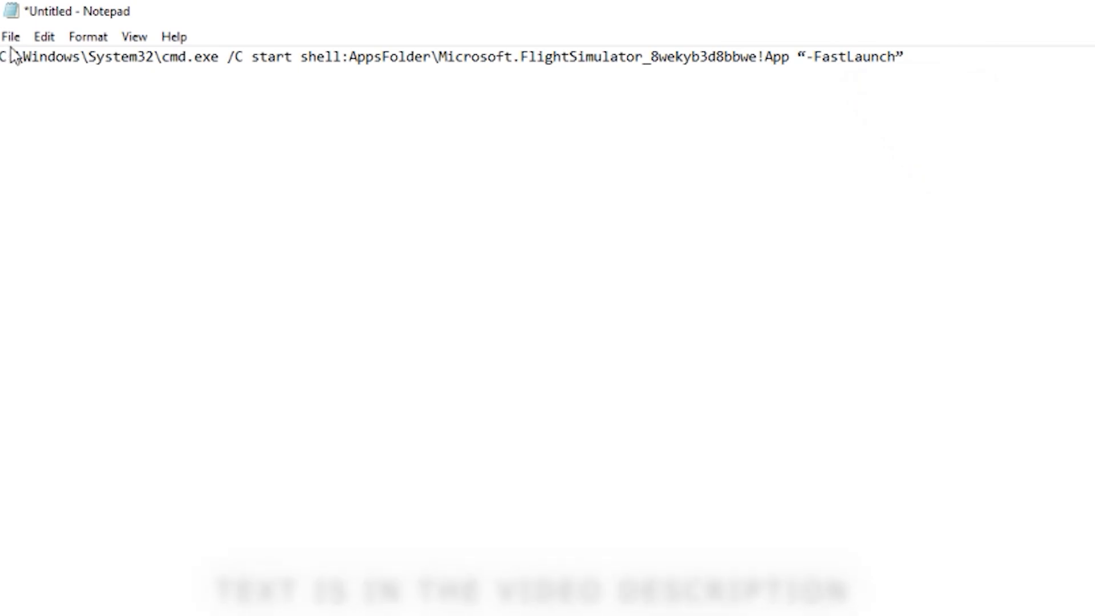
Open Notepad's File menu for the unsaved cmd.exe -FastLaunch launch command.
left_click(13, 36)
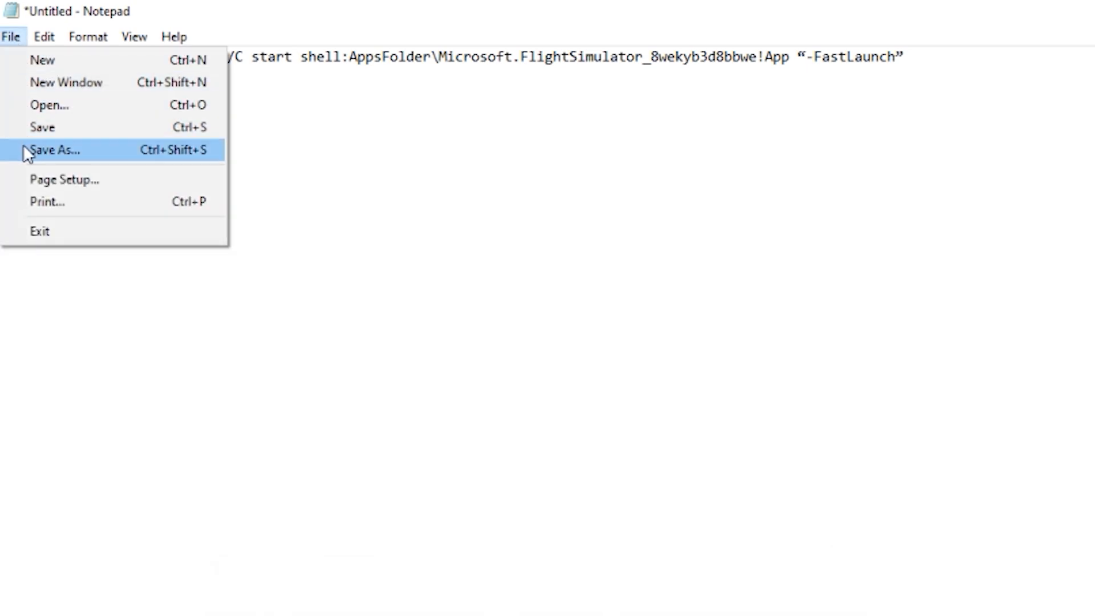
Save the Notepad command to the Desktop as MSFS.bat.
left_click(52, 151)
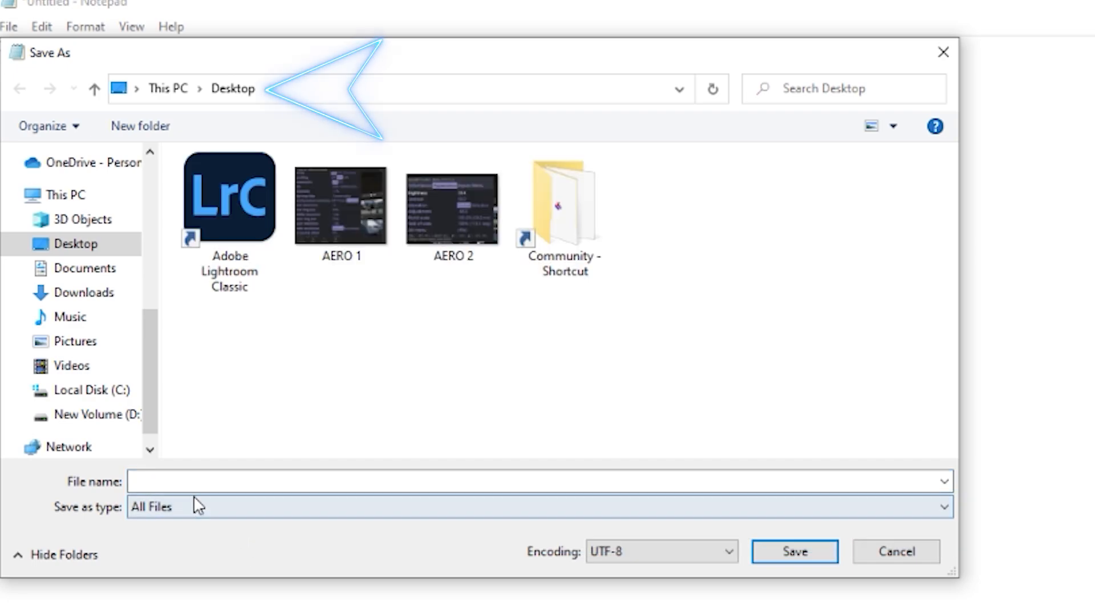
type("MSFS")
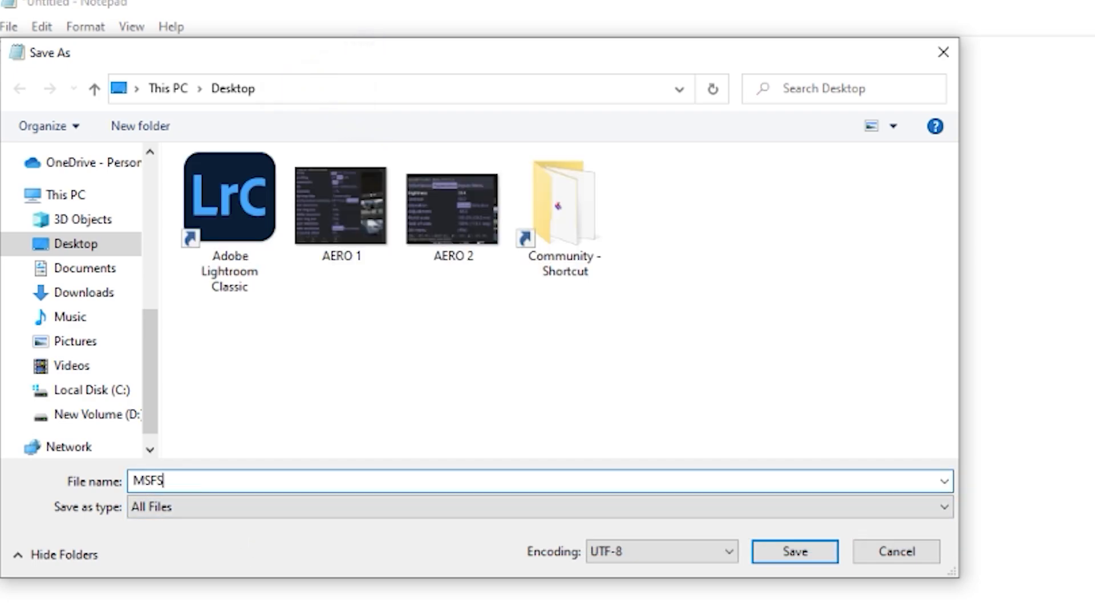
type(".bat")
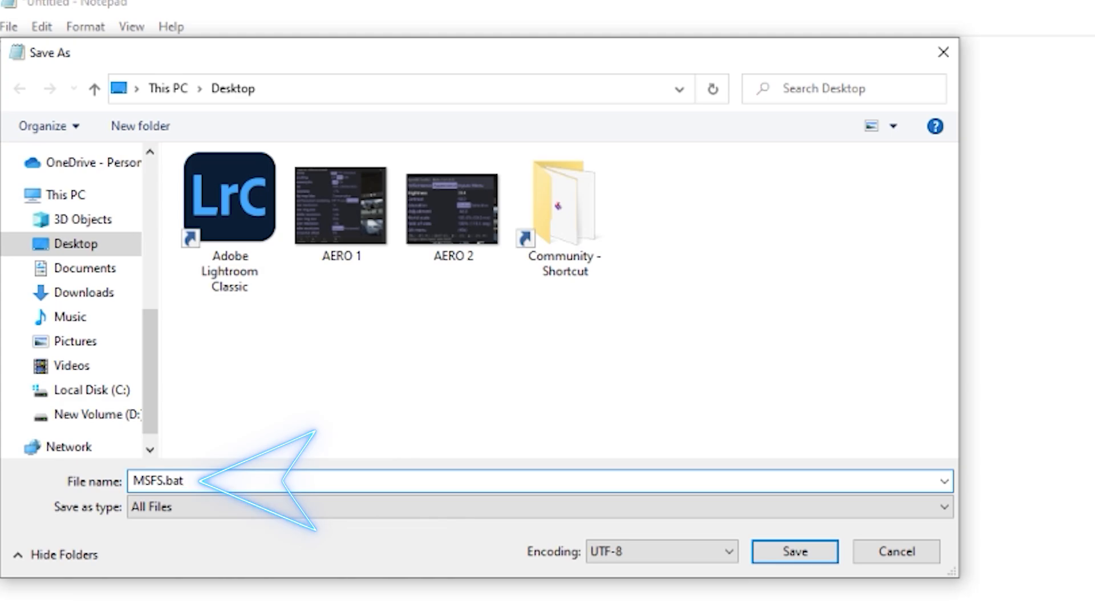
left_click(215, 497)
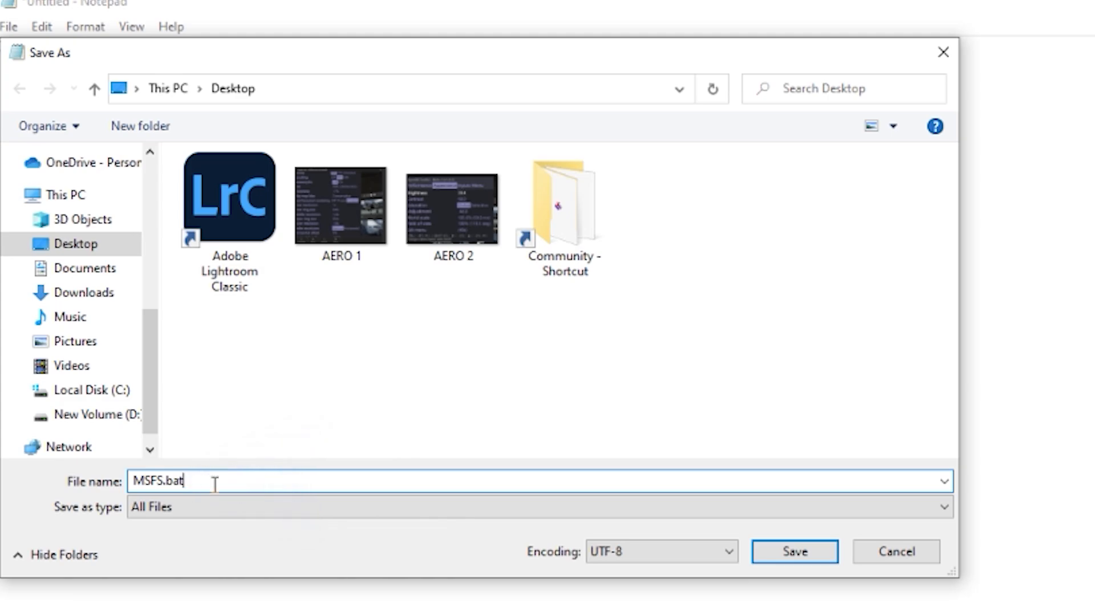
left_click(798, 551)
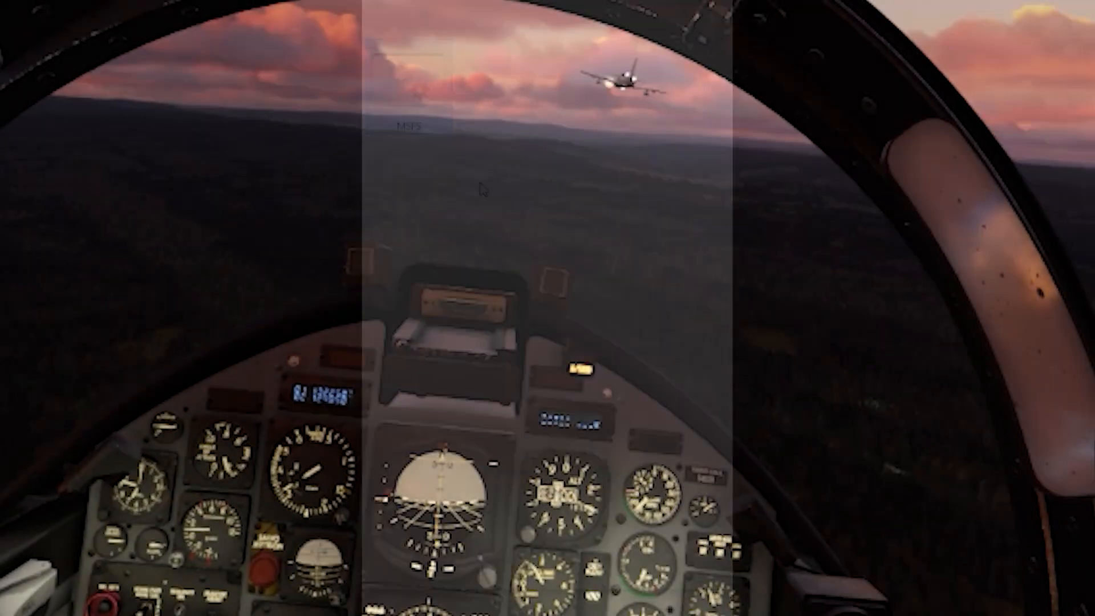